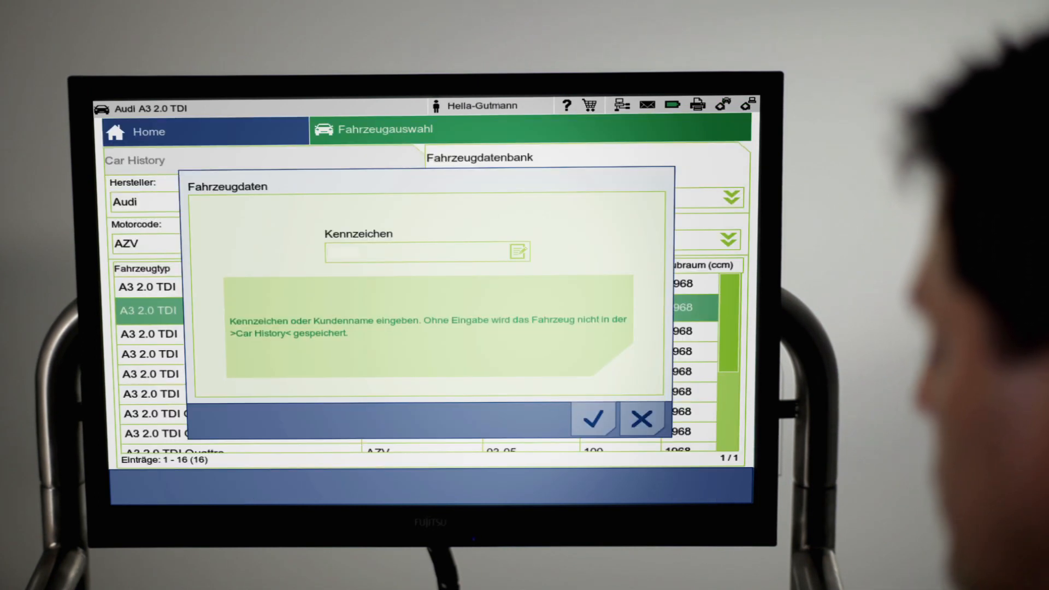
Enter the licence plate 'HG' in the vehicle data dialog.
{"action": "type", "text": "HG"}
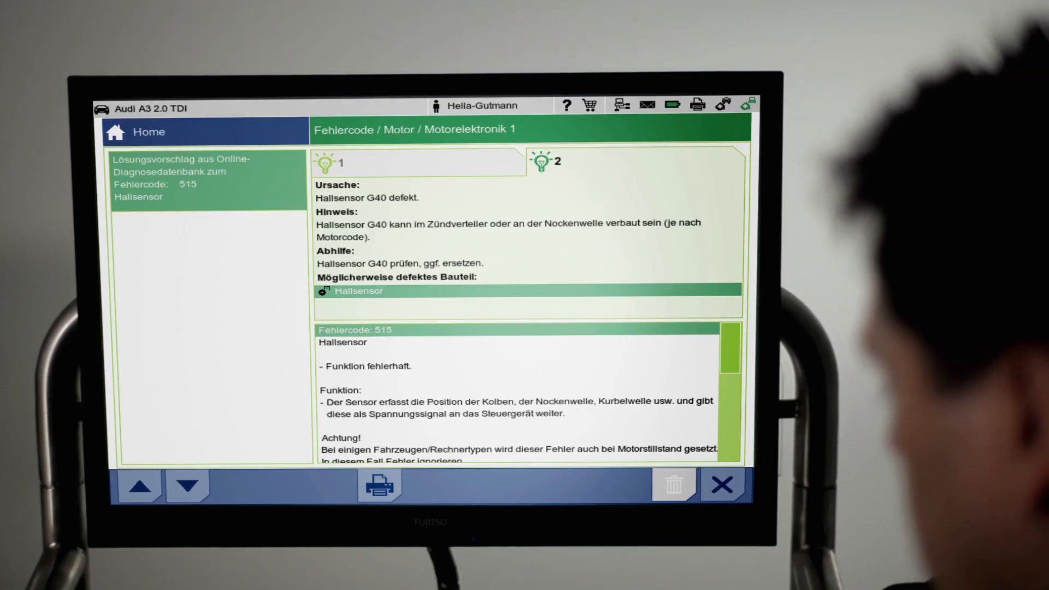
Select the Hall sensor listed as the possibly defective component.
{"action": "left_click", "coordinate": [357, 290]}
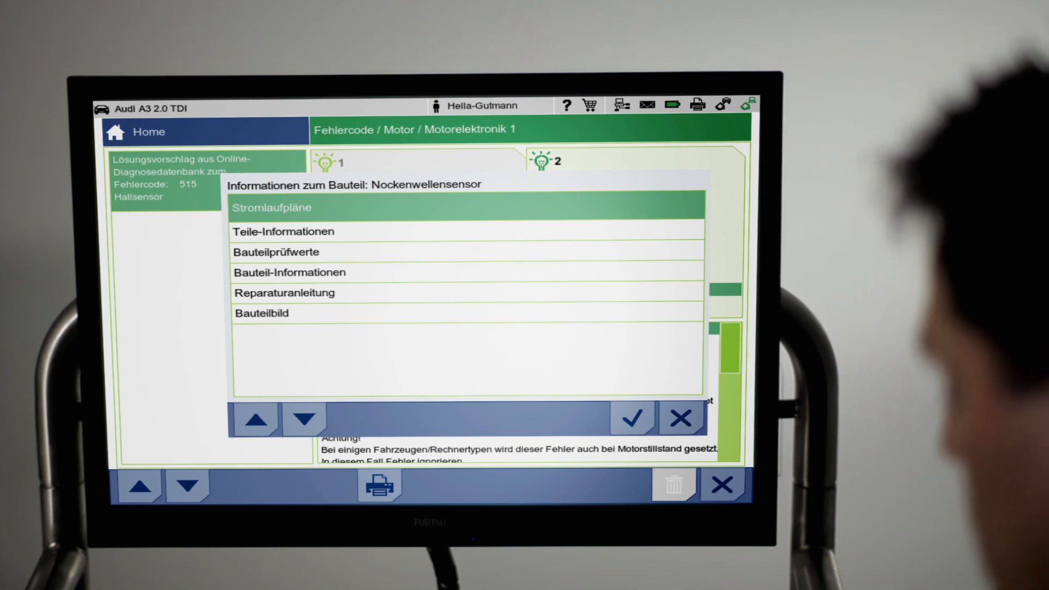
Choose Stromlaufpläne from the camshaft sensor's information choices.
{"action": "left_click", "coordinate": [271, 208]}
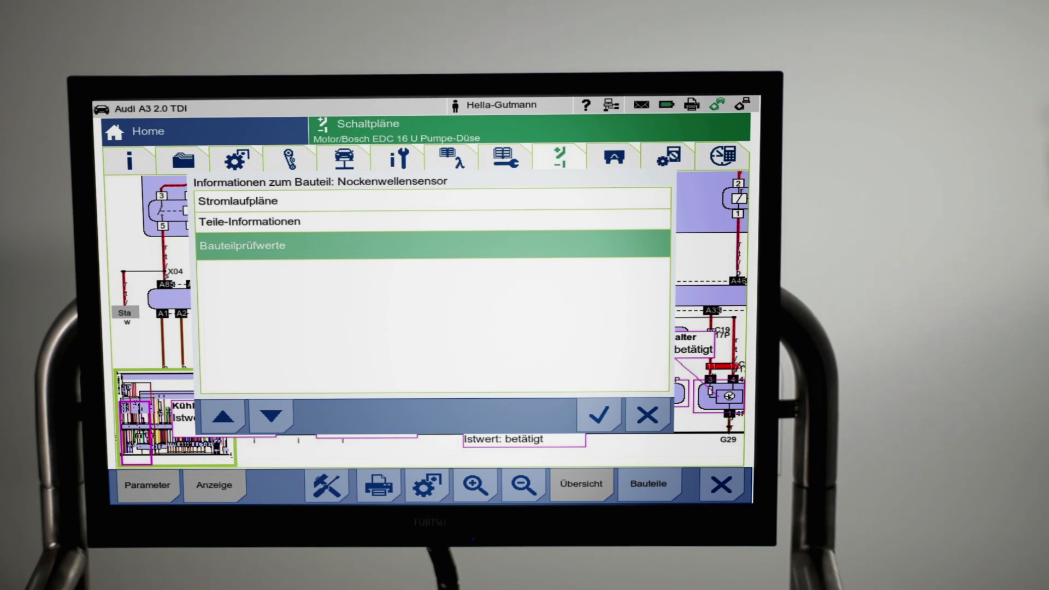
Choose Bauteilprüfwerte for the camshaft sensor.
{"action": "left_click", "coordinate": [242, 245]}
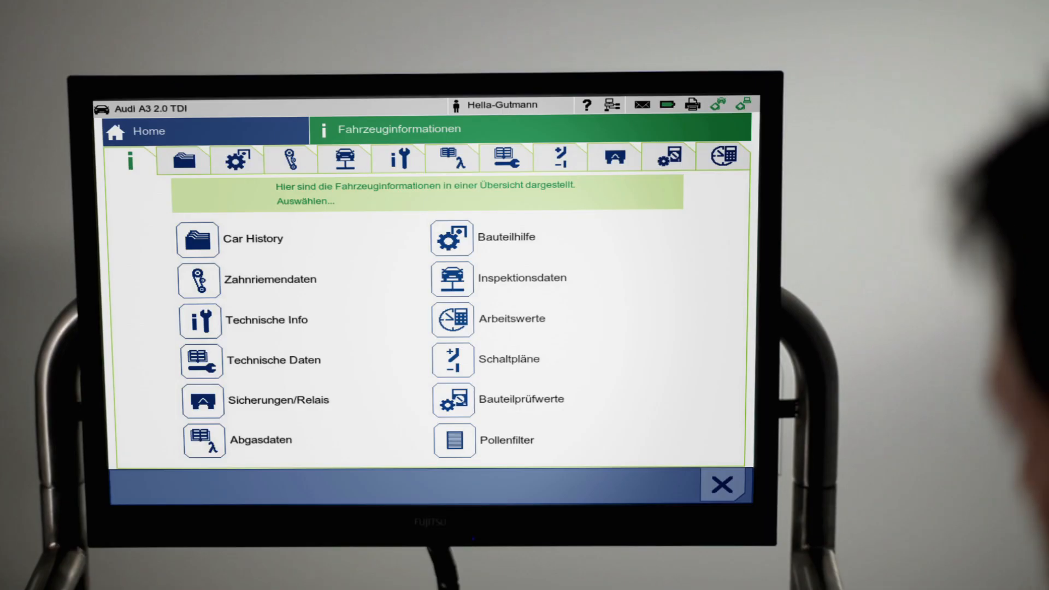
Open the Car History for the Audi A3.
{"action": "left_click", "coordinate": [197, 239]}
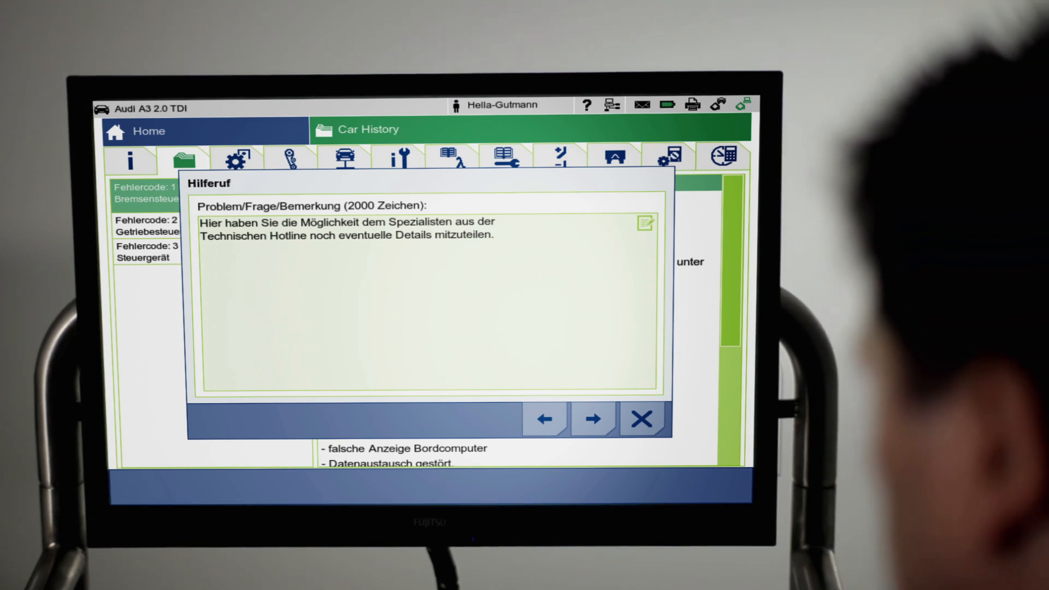
Send the Hilferuf, read the hotline's answer, and go back to Fahrzeuginformationen.
{"action": "left_click", "coordinate": [640, 419]}
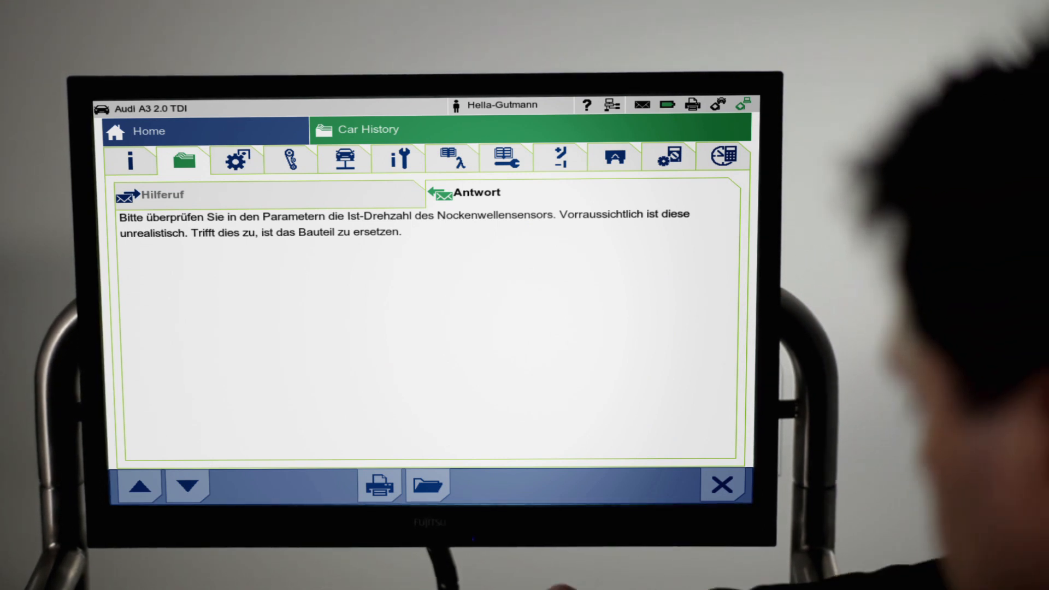
{"action": "left_click", "coordinate": [721, 485]}
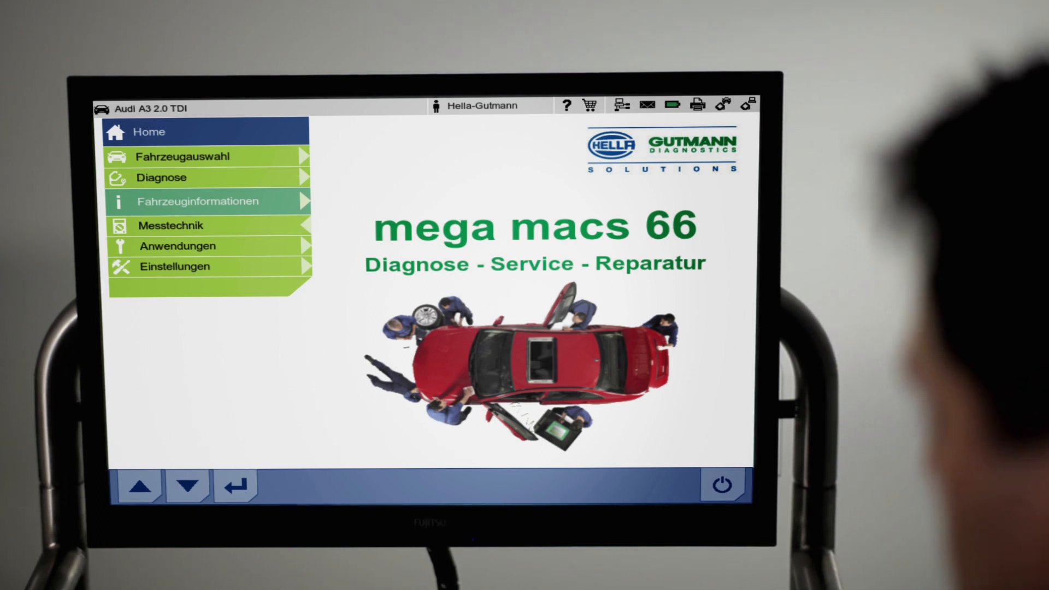
{"action": "left_click", "coordinate": [198, 200]}
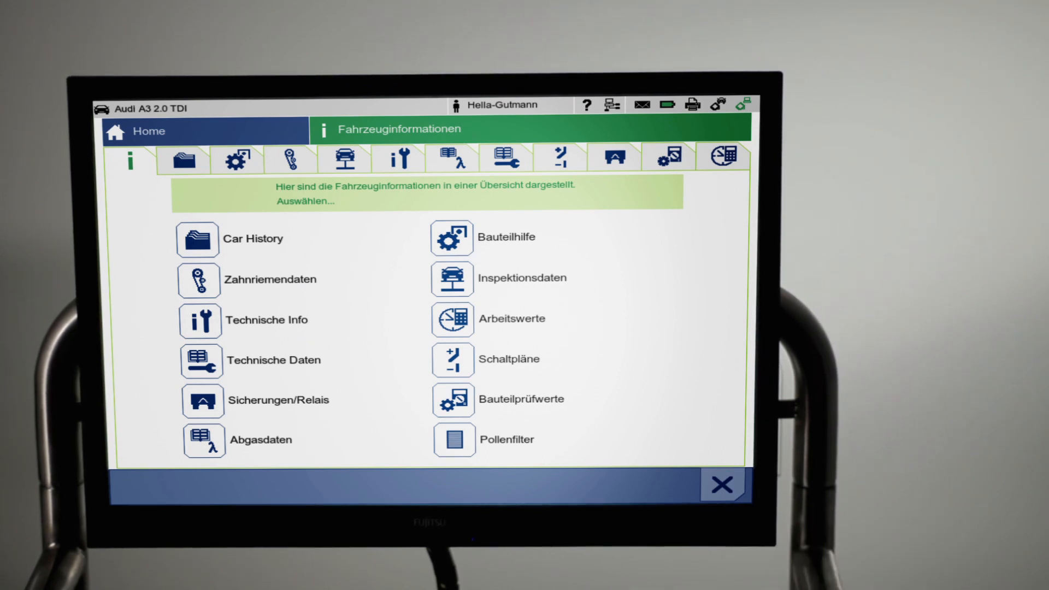
Open Technische Info for the hard-starting complaint.
{"action": "left_click", "coordinate": [266, 320]}
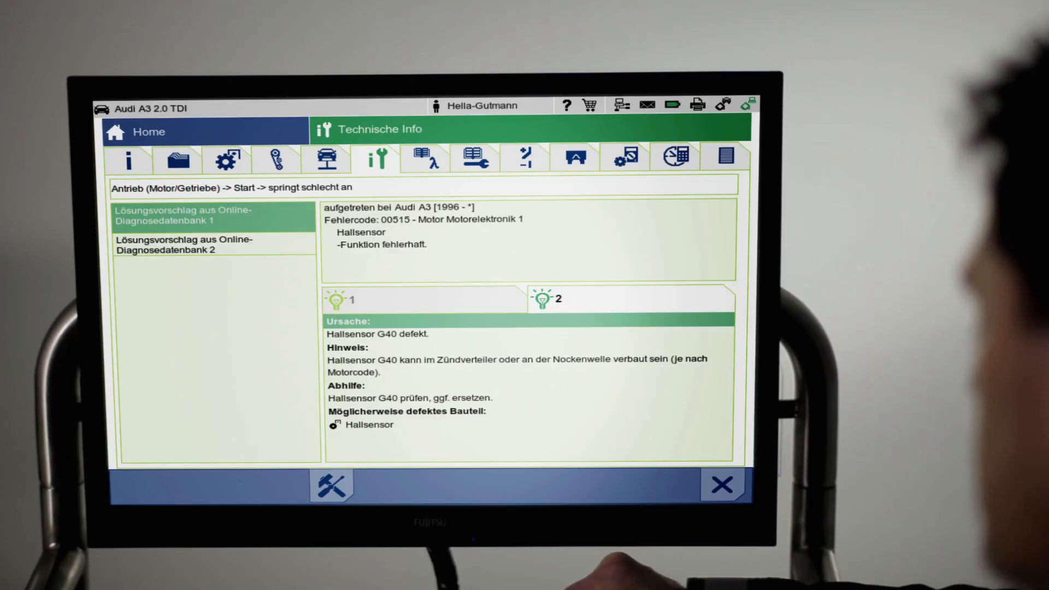
Open the Rückruf recall information for the Audi A3.
{"action": "left_click", "coordinate": [182, 238]}
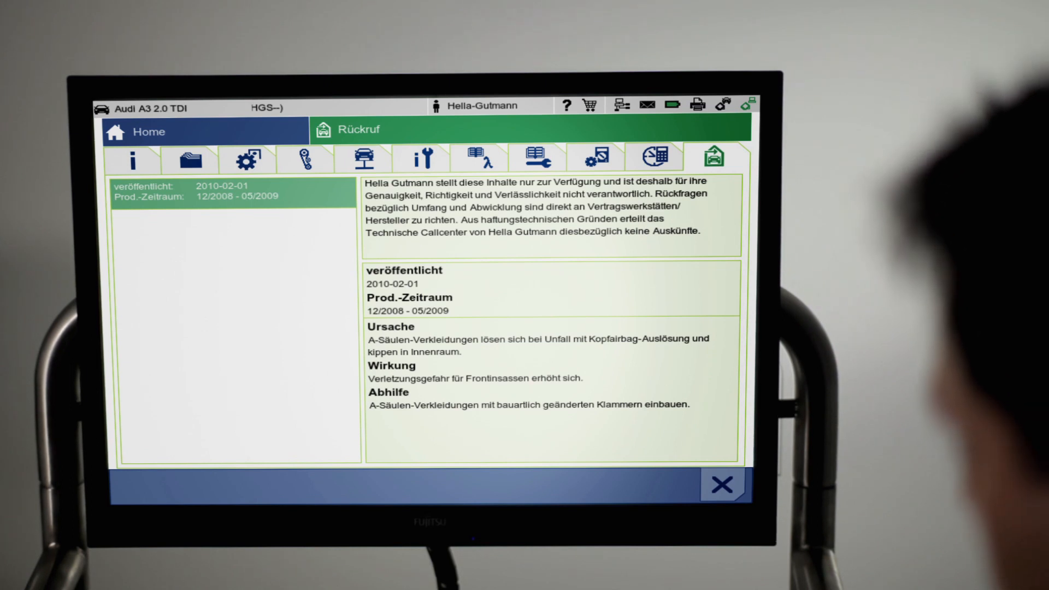
Open the Pollenfilter removal guide from the vehicle information overview.
{"action": "left_click", "coordinate": [132, 158]}
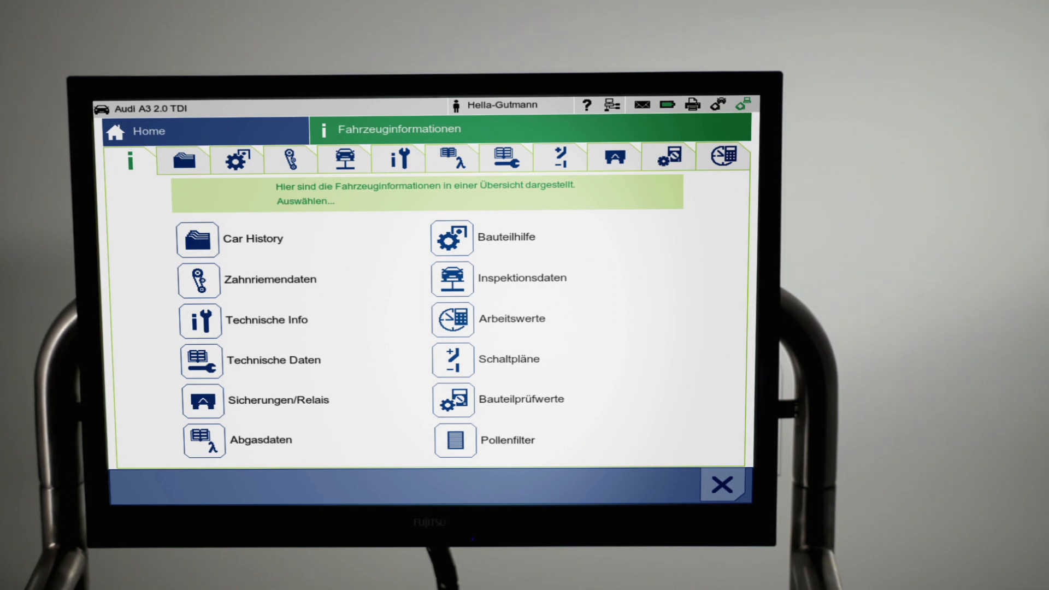
{"action": "left_click", "coordinate": [454, 440]}
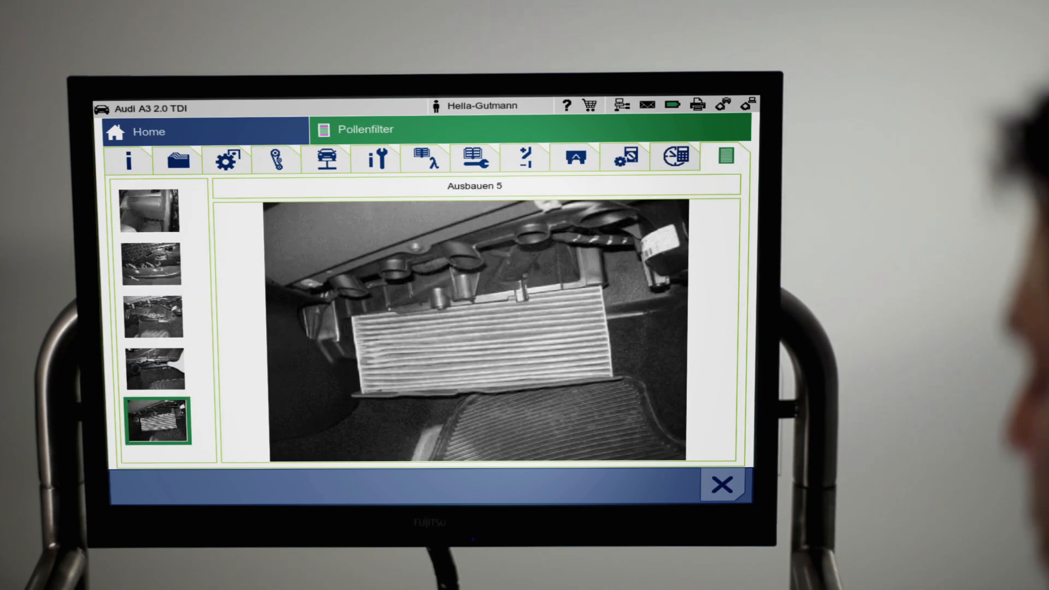